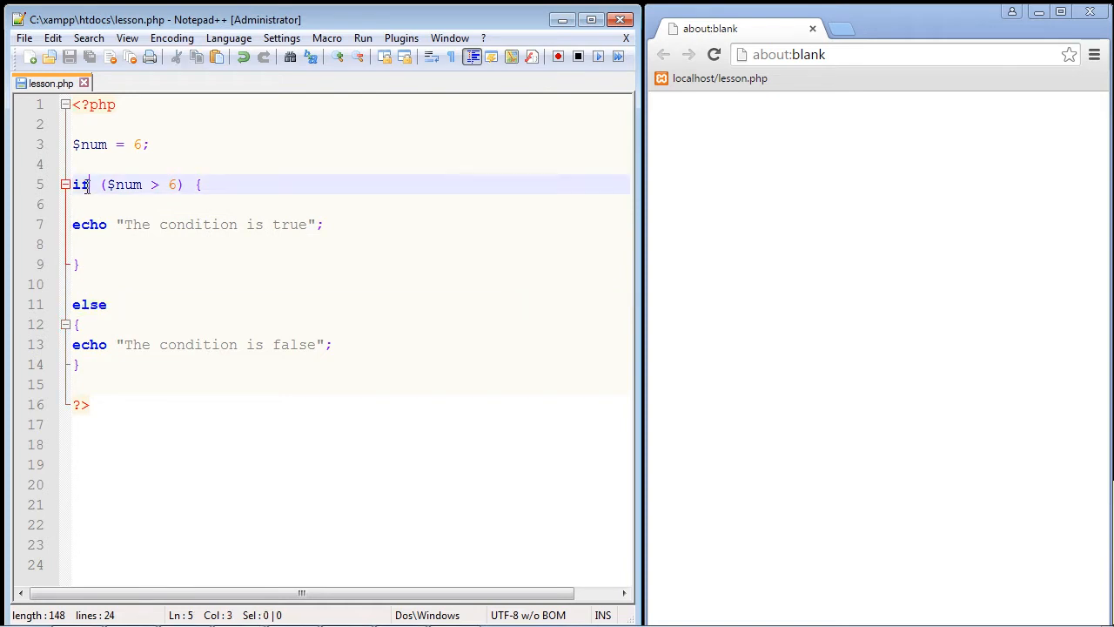
- Paste a copy of the if block below it and make it elseif ($num >= 6)
{"action": "left_click", "coordinate": [79, 324]}
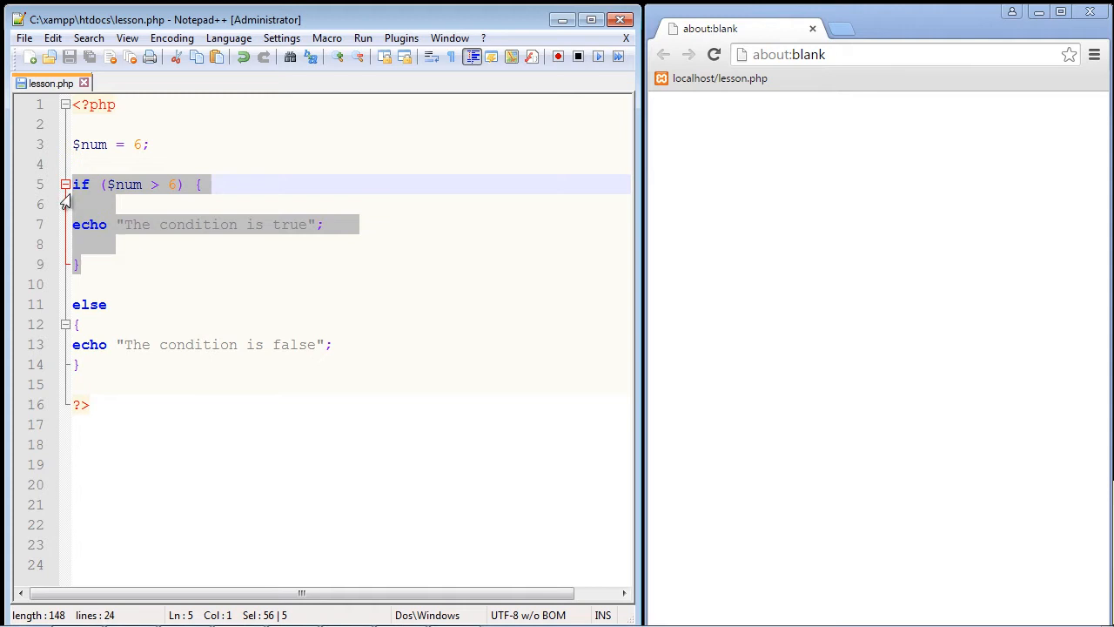
{"action": "left_click", "coordinate": [123, 265]}
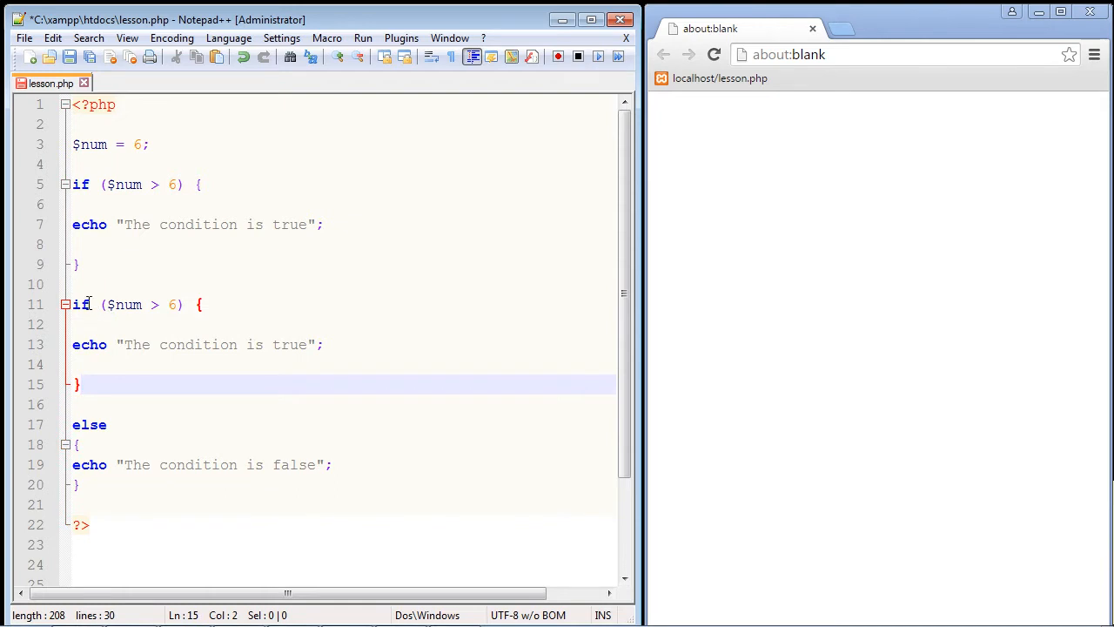
{"action": "left_click", "coordinate": [80, 303]}
{"action": "type", "text": "else"}
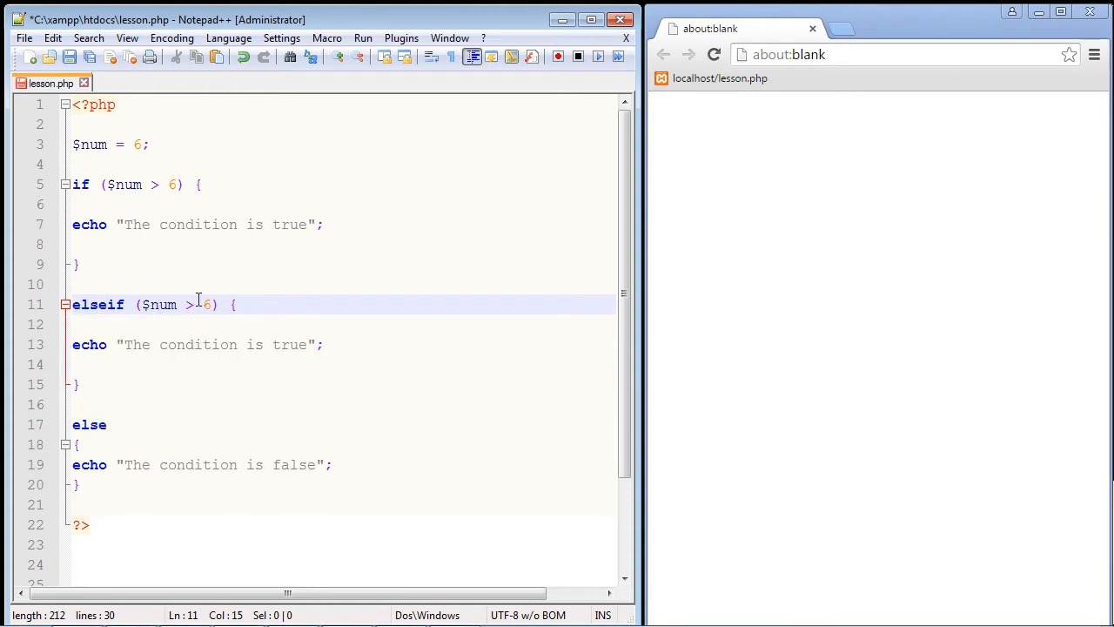
{"action": "type", "text": "="}
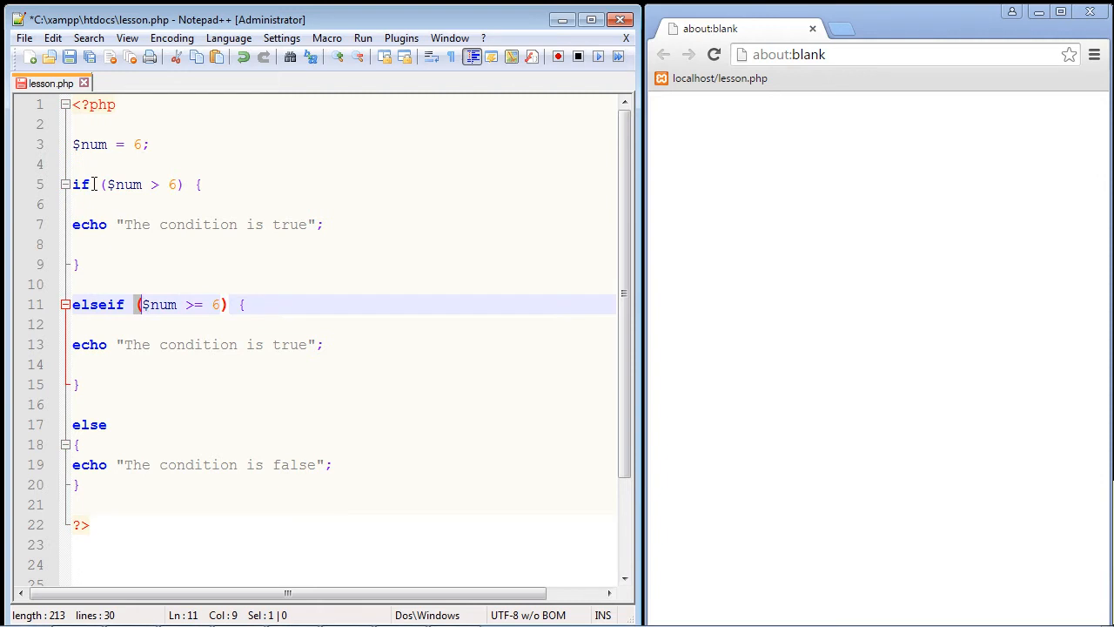
- Trim the elseif echo string down to just "The "
{"action": "left_click", "coordinate": [98, 303]}
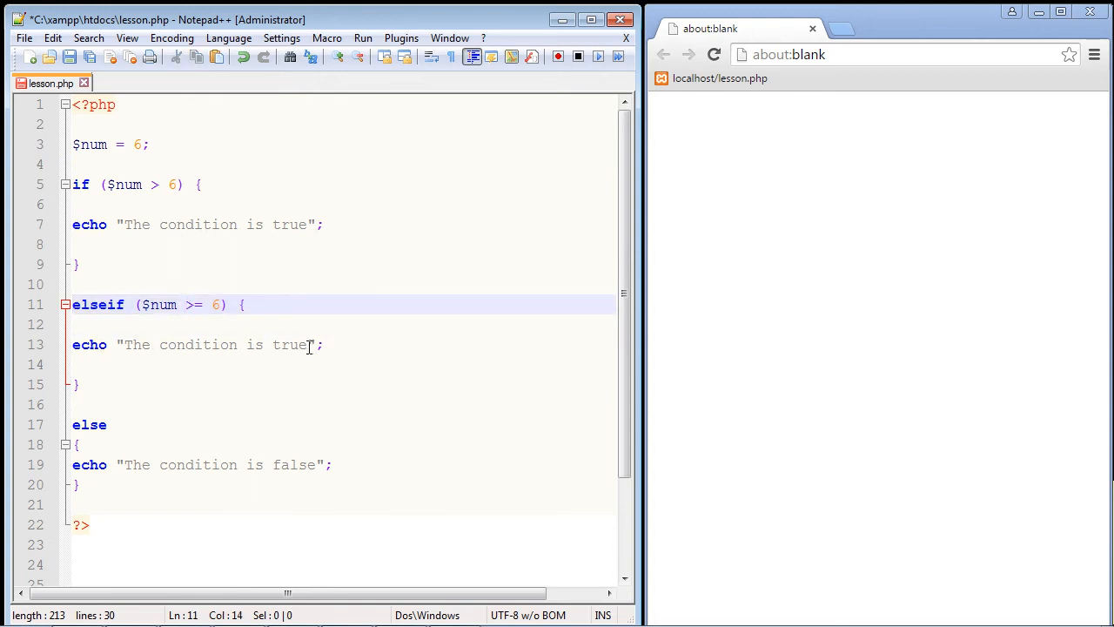
{"action": "mouse_move", "coordinate": [126, 344]}
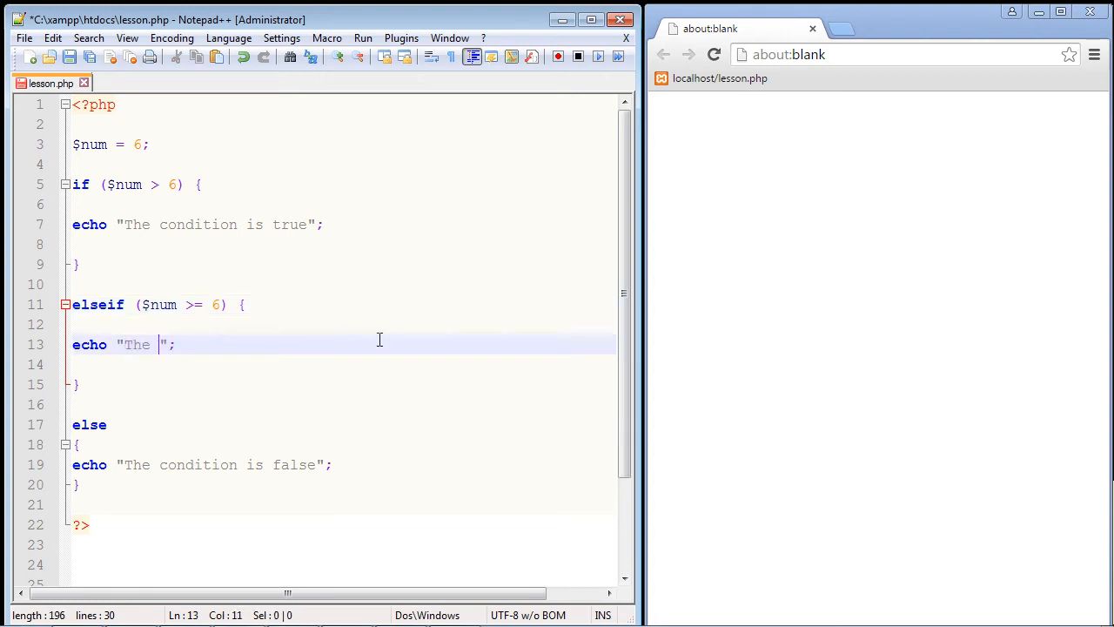
- Complete the elseif echo as "The elseif was executed" and check it in the browser
{"action": "type", "text": "elseif was executed"}
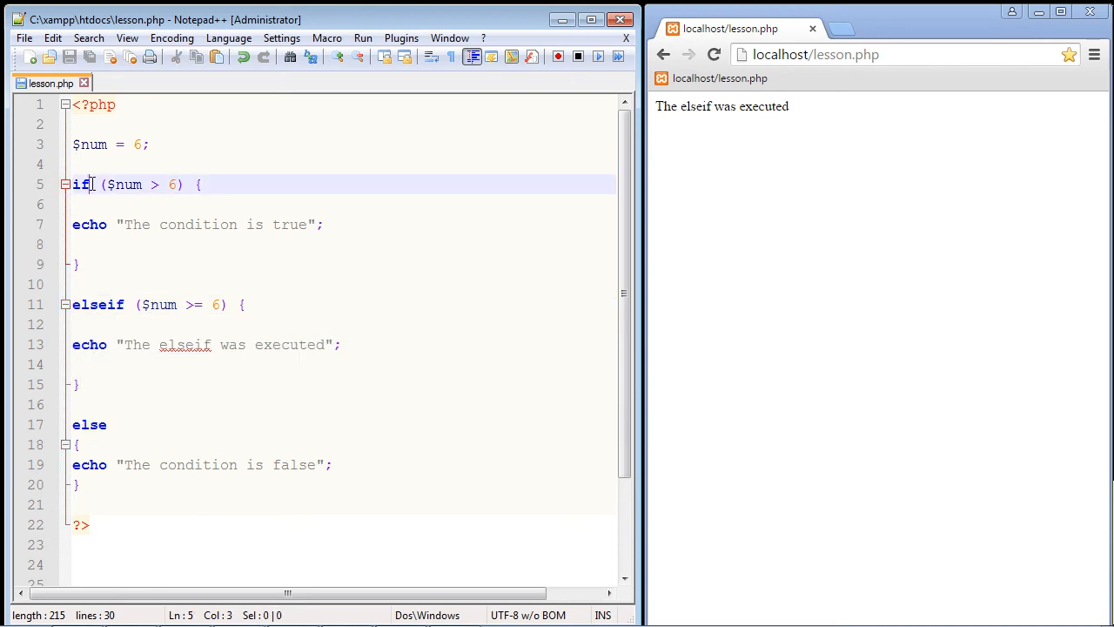
- Change the elseif condition to $num >= 7 so the browser shows "The condition is false"
{"action": "double_click", "coordinate": [80, 185]}
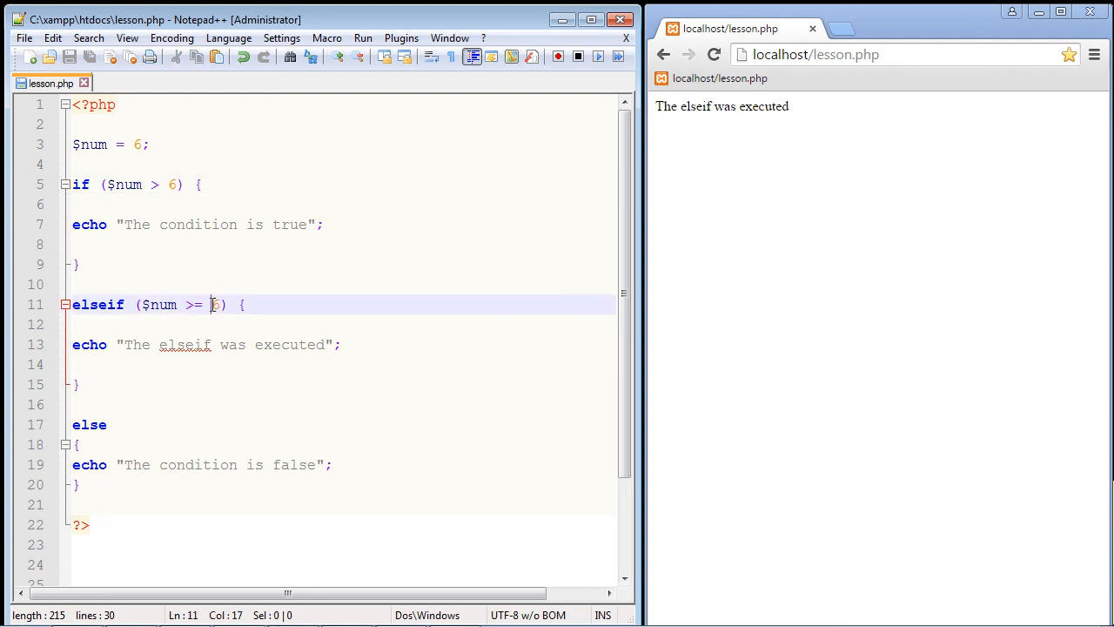
{"action": "type", "text": "7"}
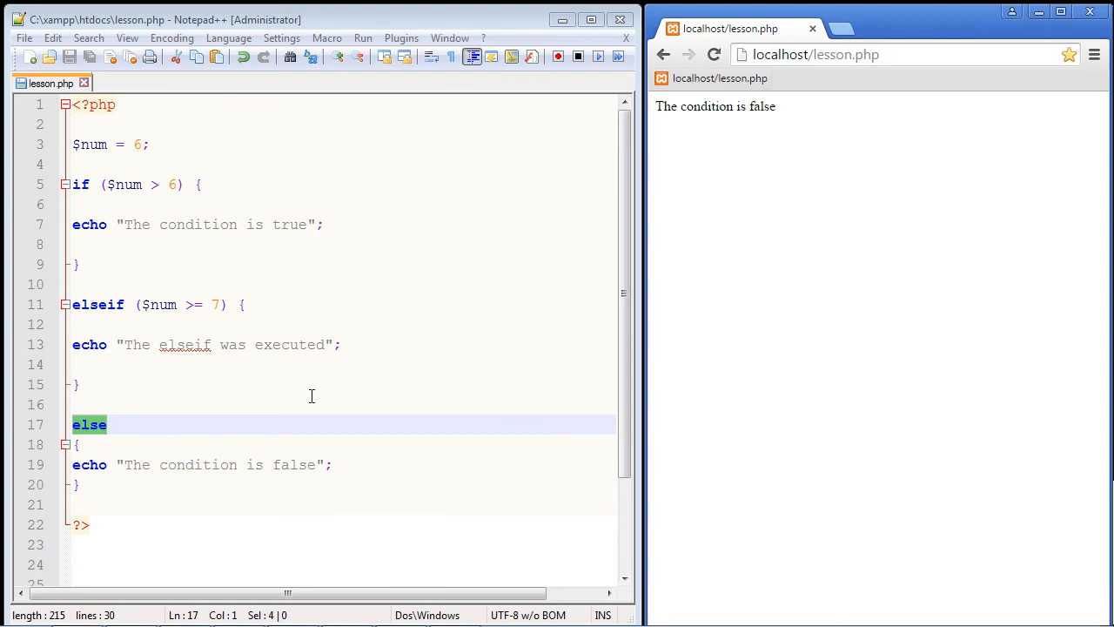
{"action": "mouse_move", "coordinate": [271, 428]}
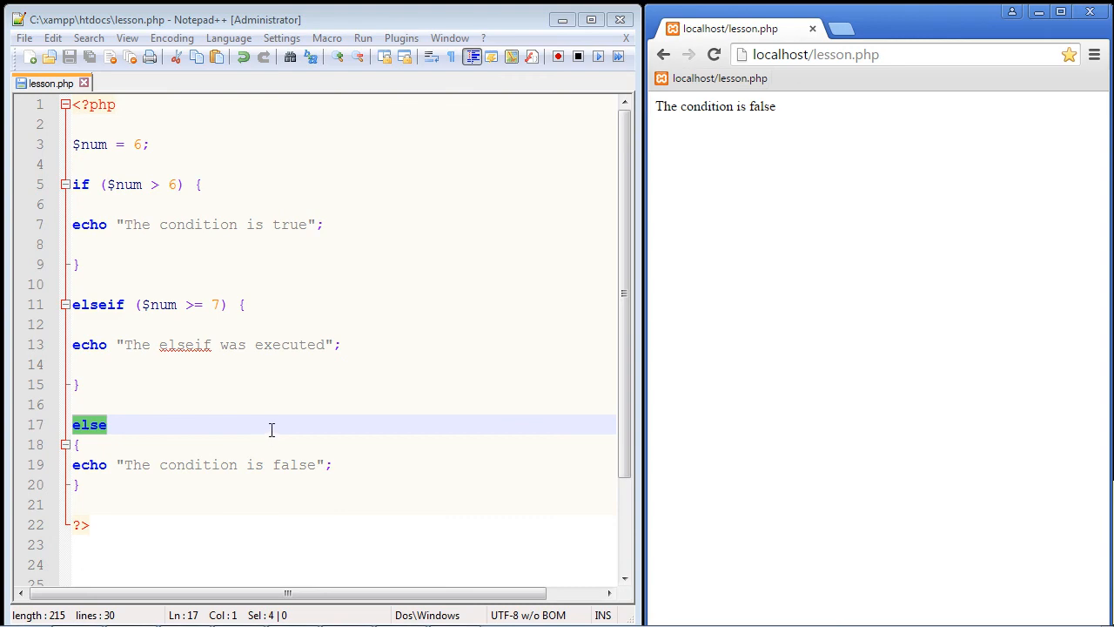